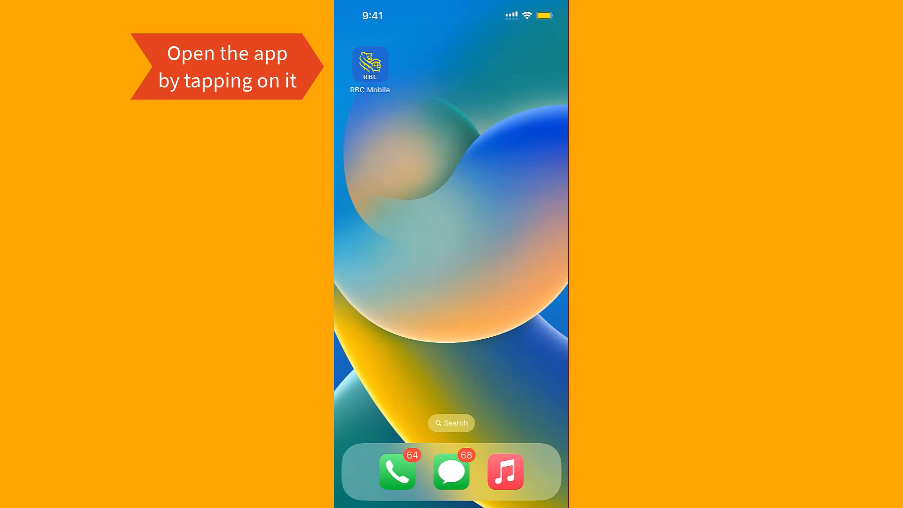
Step: Launch the RBC Mobile app from the iOS home screen
left_click(369, 65)
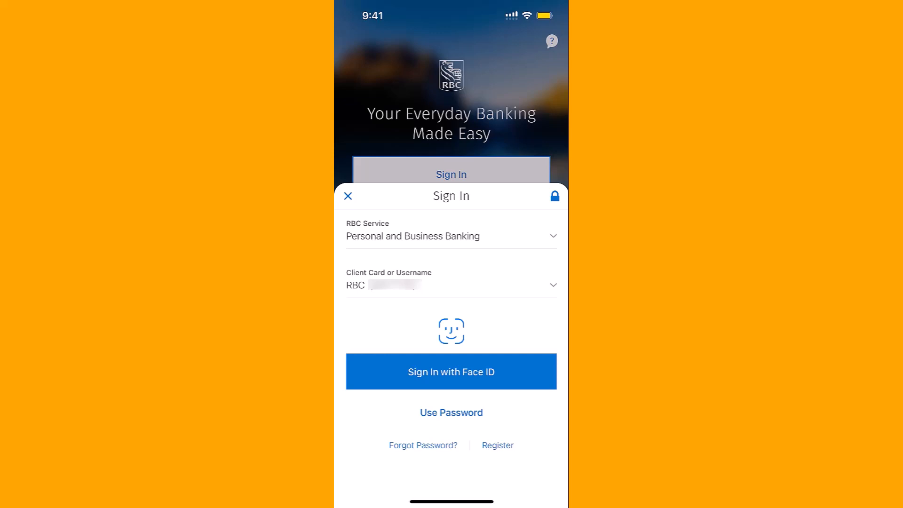
Step: Sign in with Face ID and go to Move Money
left_click(451, 372)
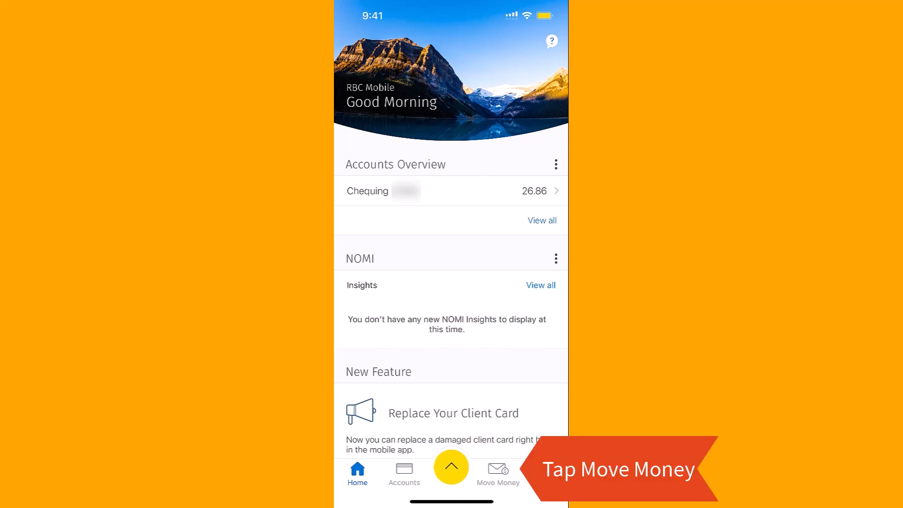
left_click(498, 472)
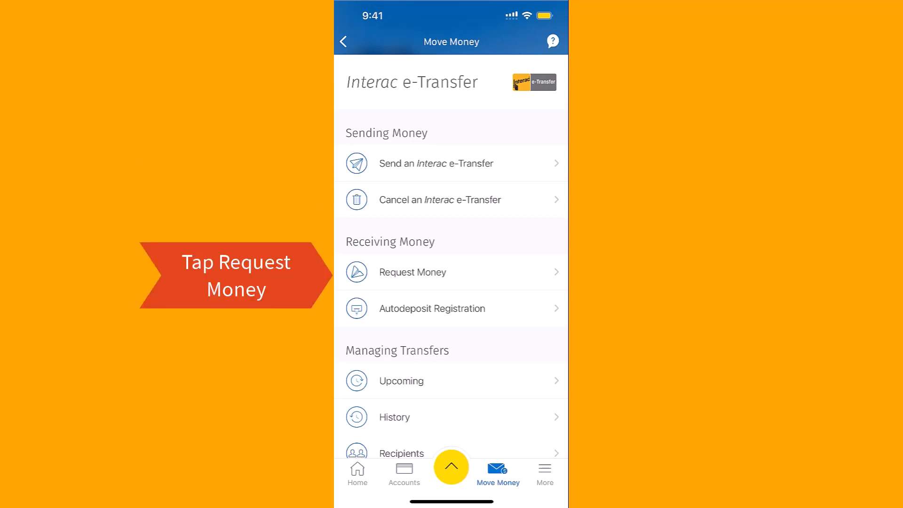
Step: Start a Request Money form and open the Request From recipient list
left_click(412, 272)
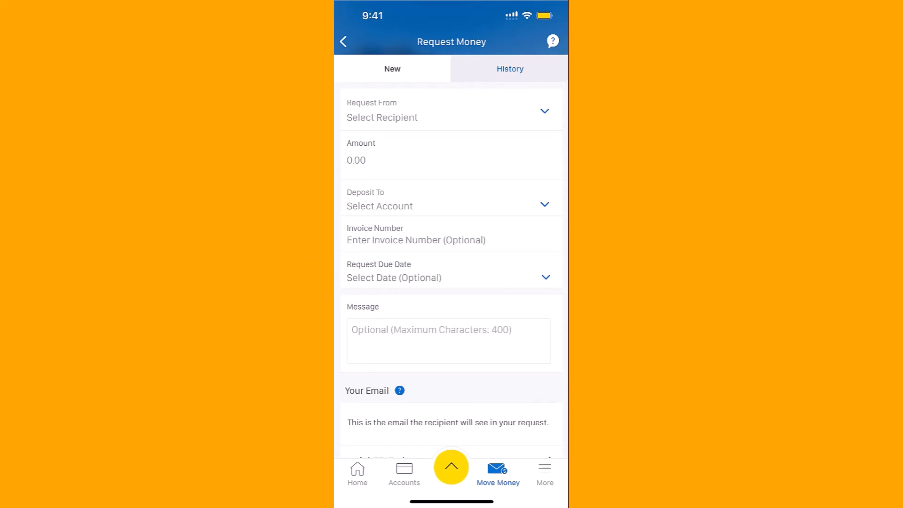
left_click(451, 113)
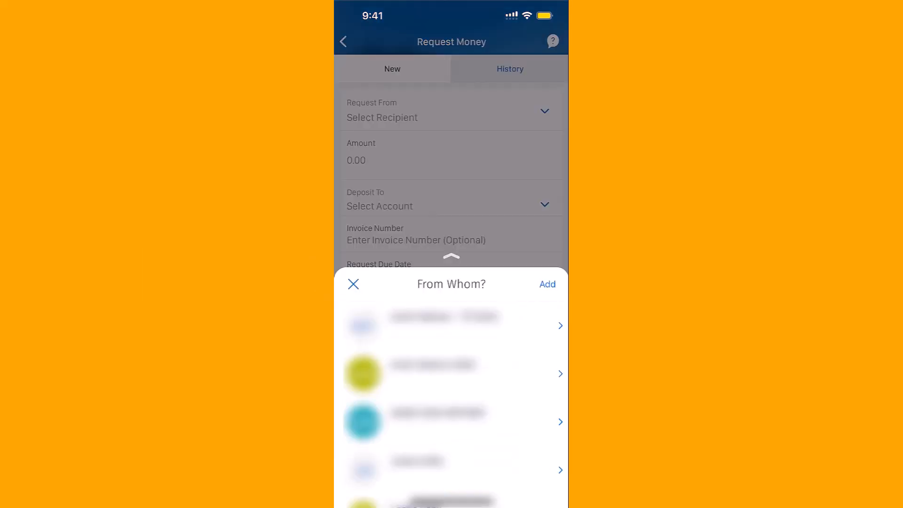
Step: Pick a saved contact from the From Whom? list as the requestee
left_click(547, 284)
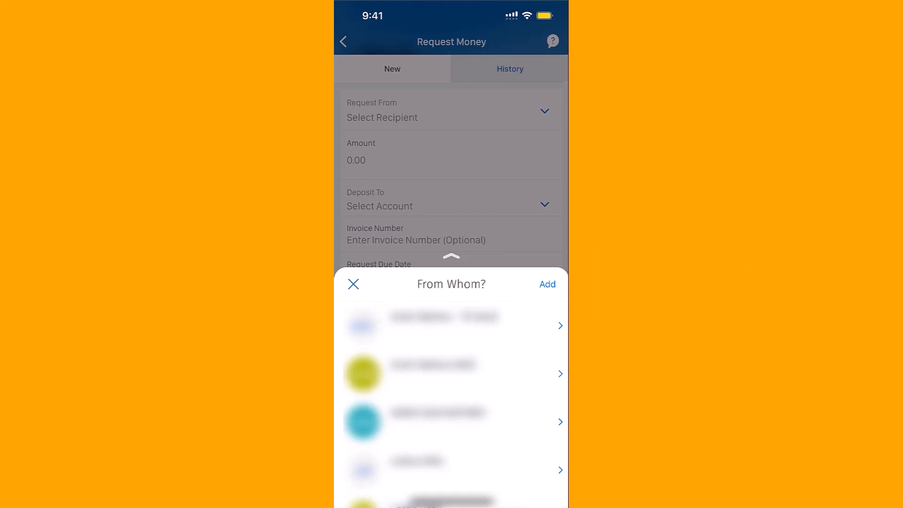
left_click(443, 325)
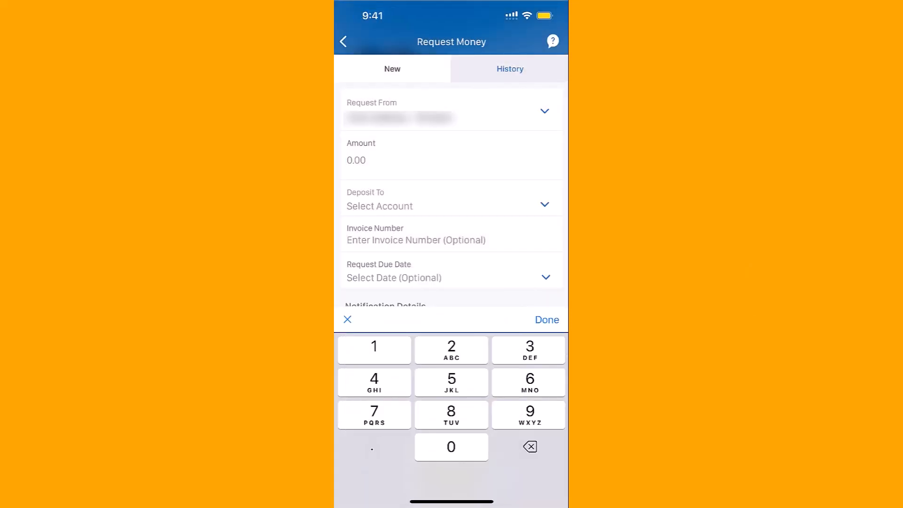
Step: Enter a $2.00 request amount and scroll down to the chequing deposit option
left_click(451, 350)
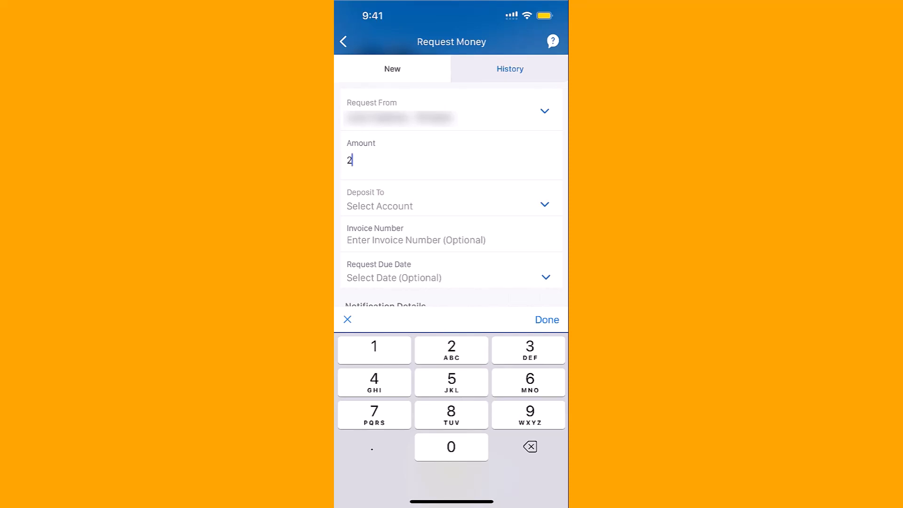
left_click(546, 320)
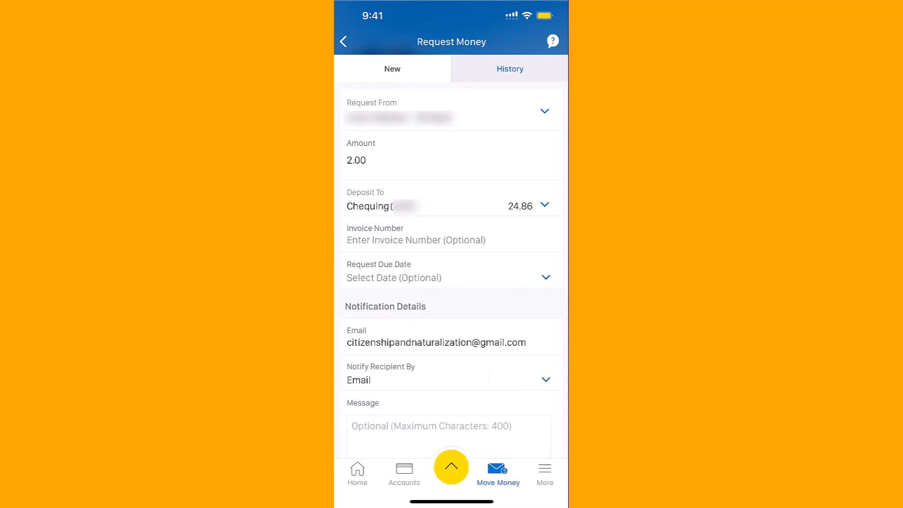
scroll("down", 3)
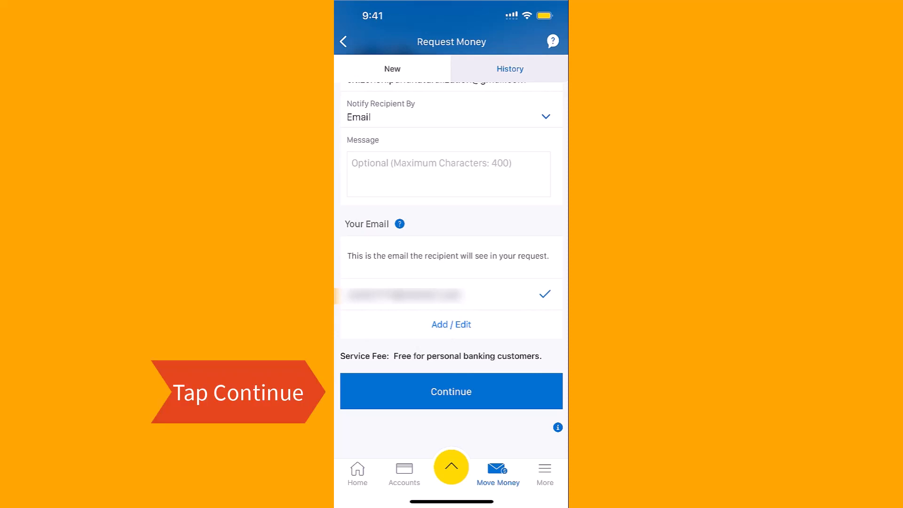
Step: Continue to the Ready to Request? review and scroll to Request Now
left_click(451, 391)
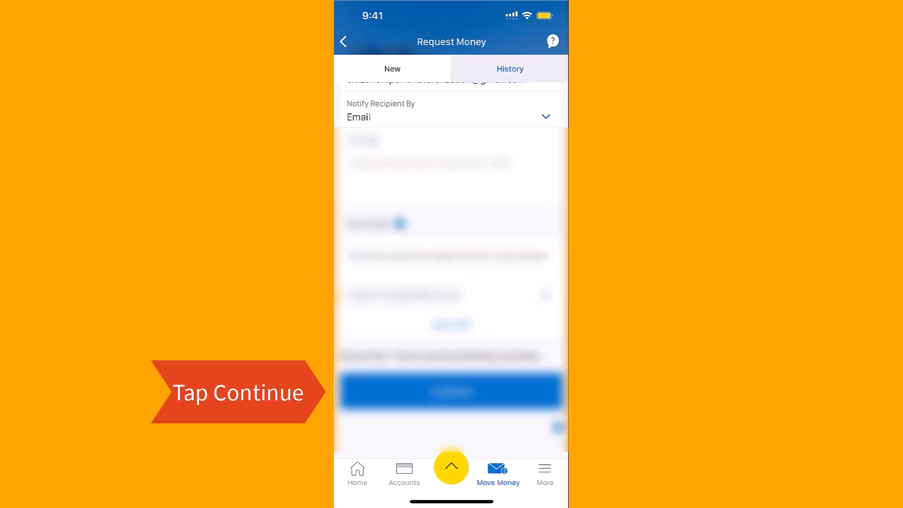
left_click(451, 391)
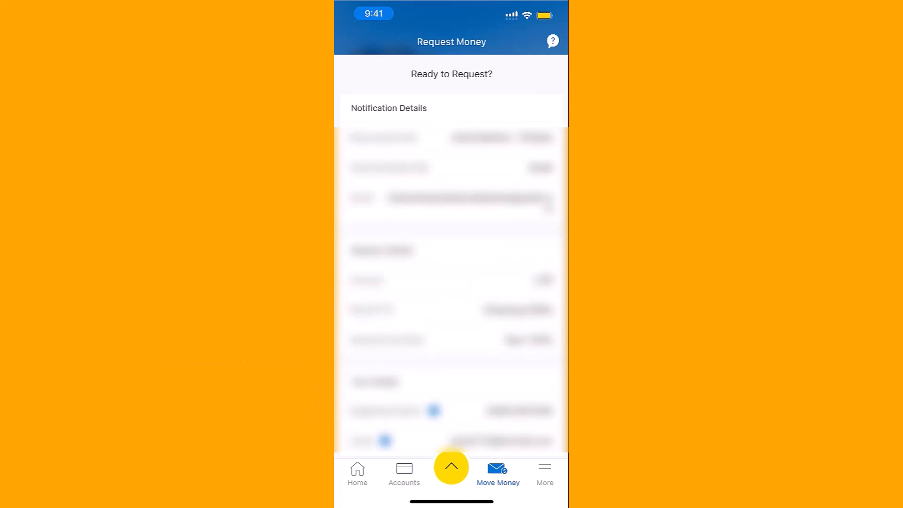
scroll("down", 3)
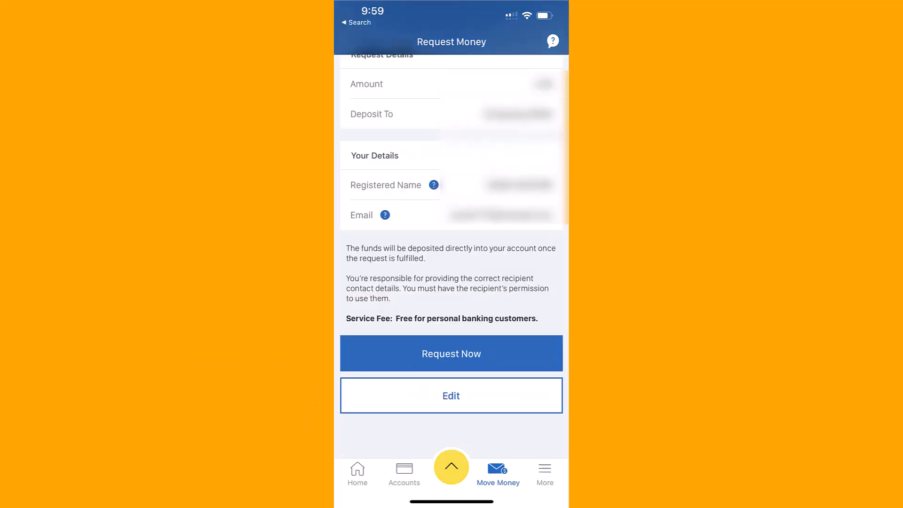